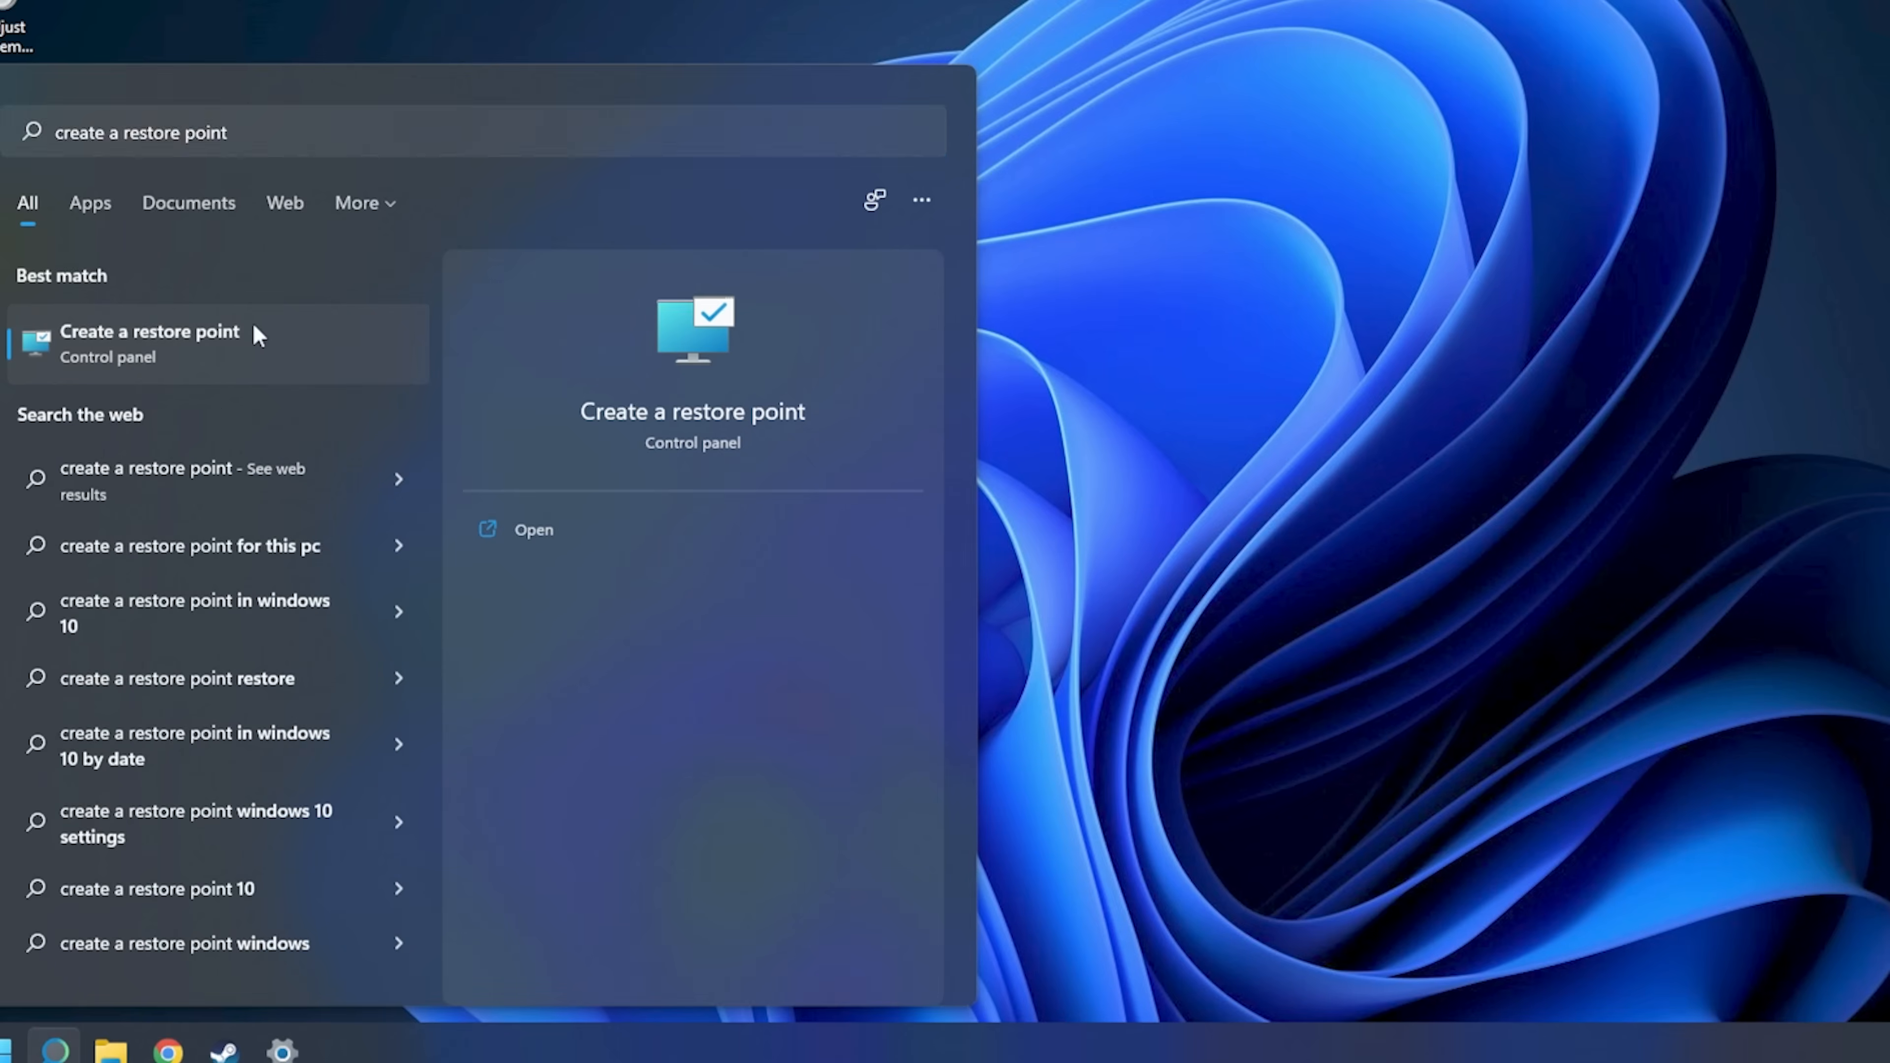
# Create a restore point described as 'Fresh' for the protected drive
pyautogui.click(150, 341)
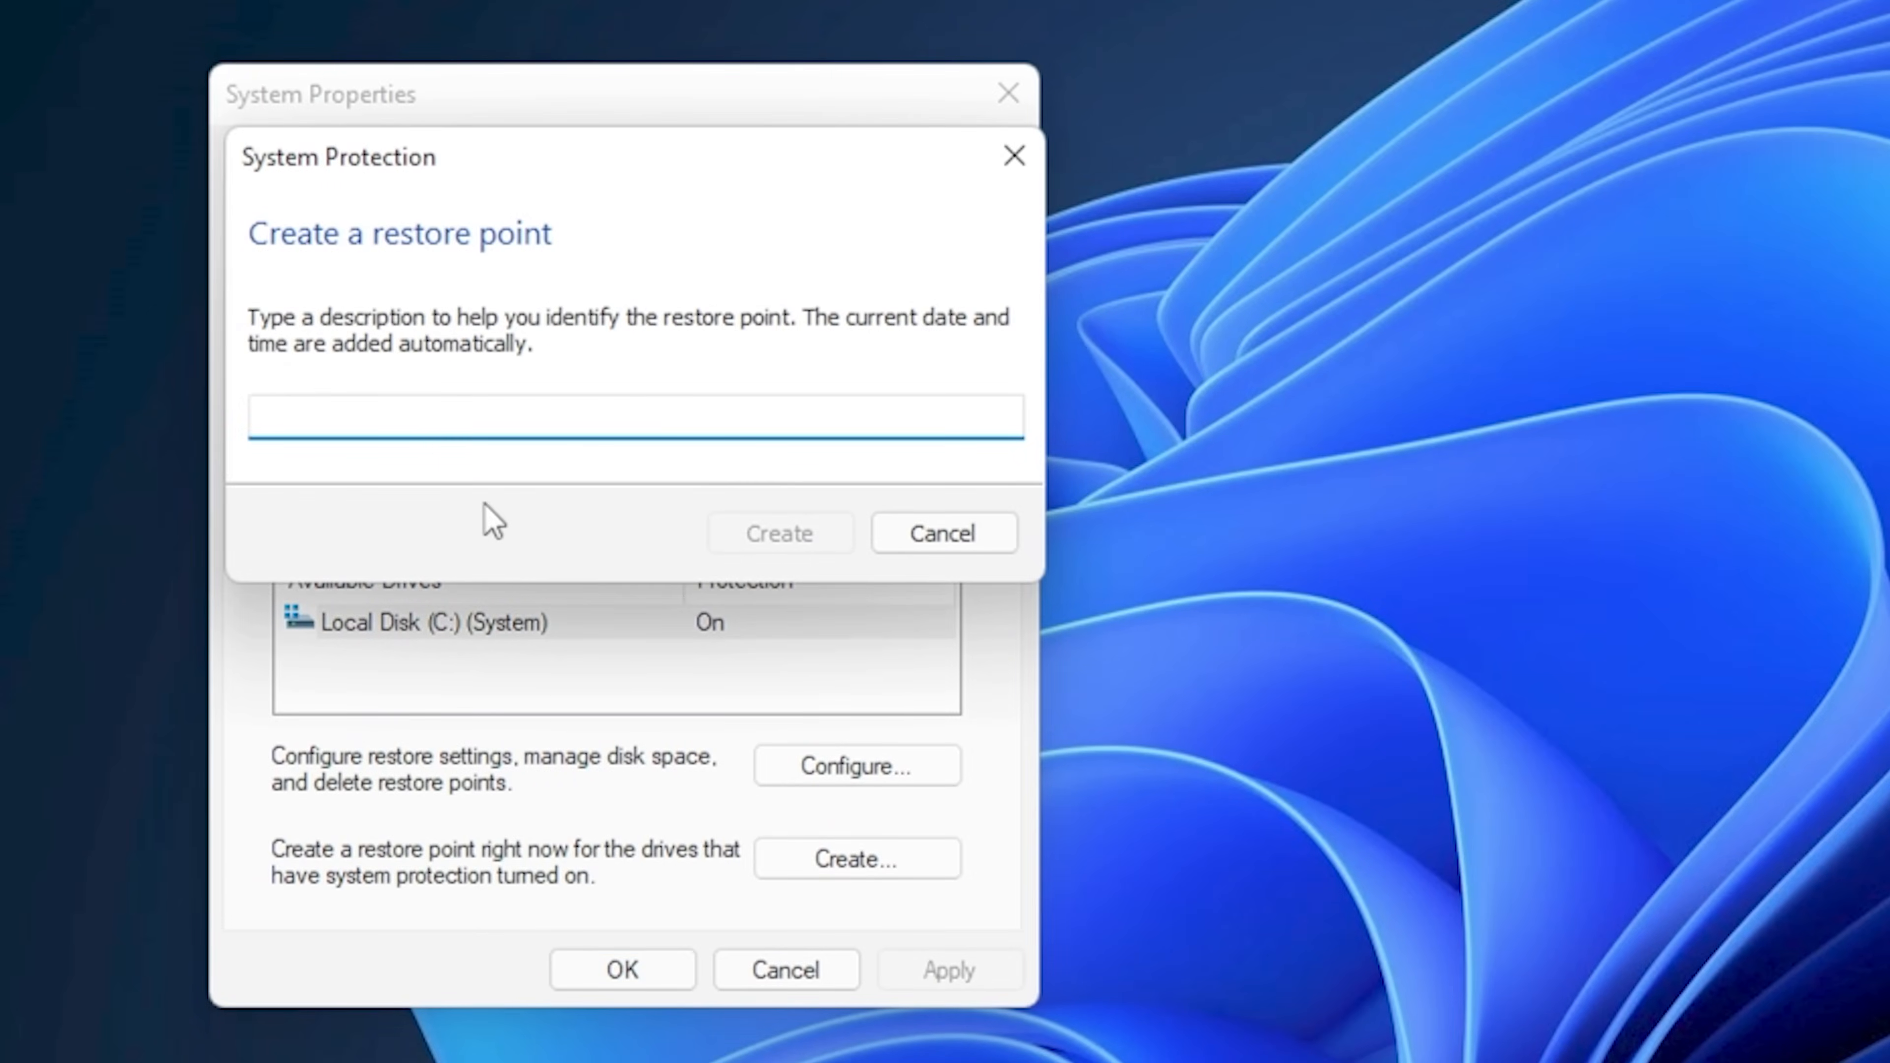
pyautogui.write('Fresh')
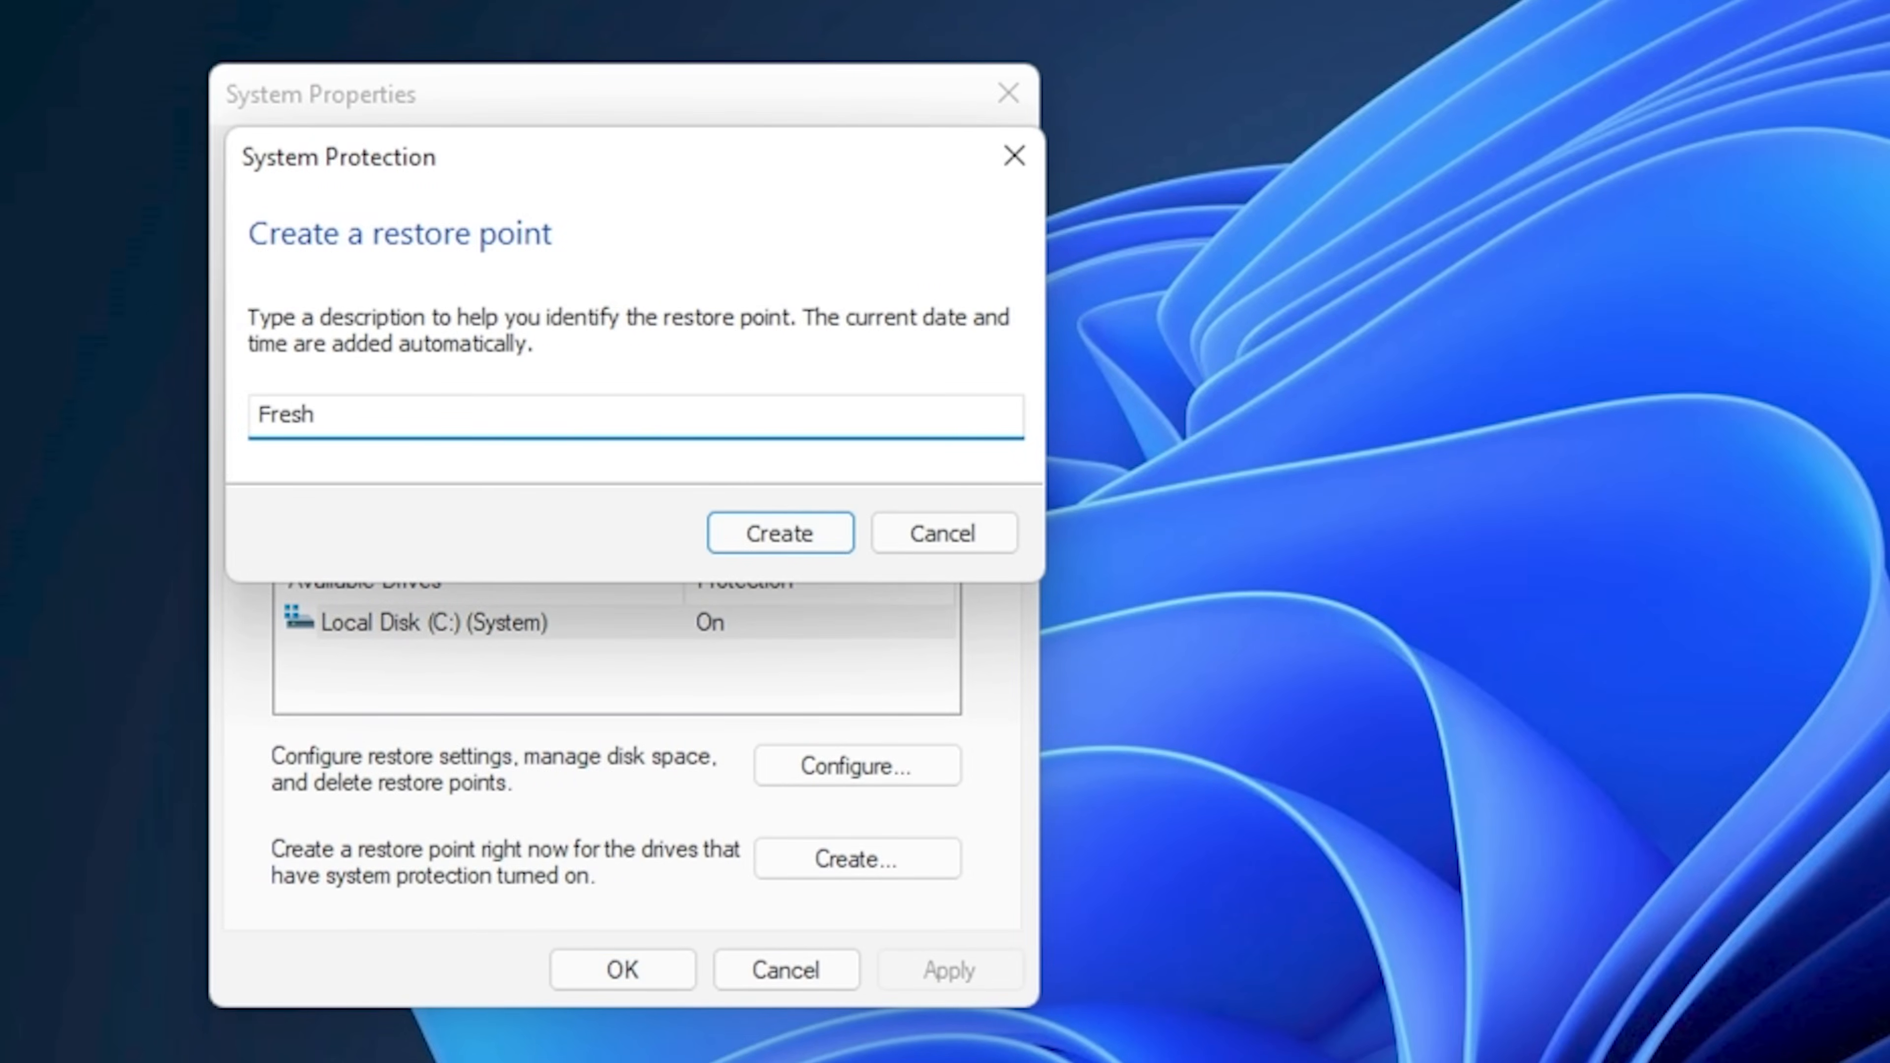
pyautogui.click(781, 534)
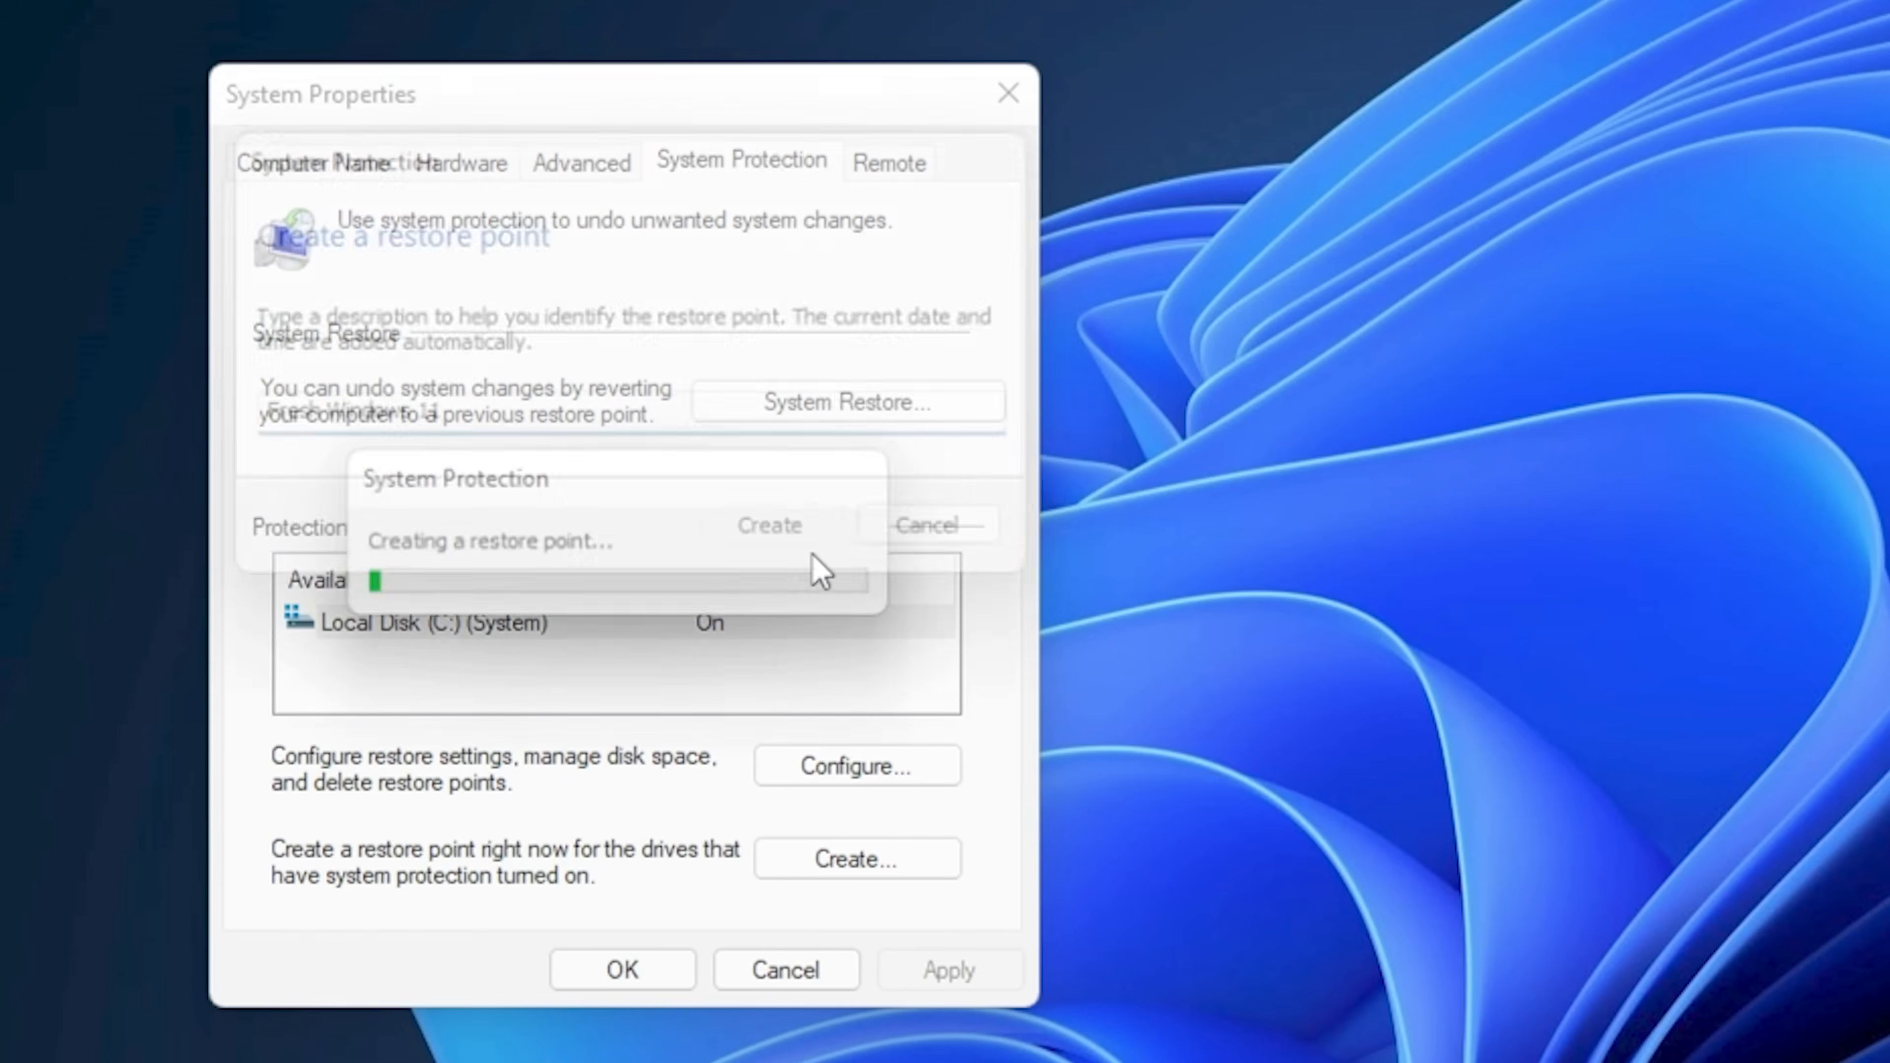